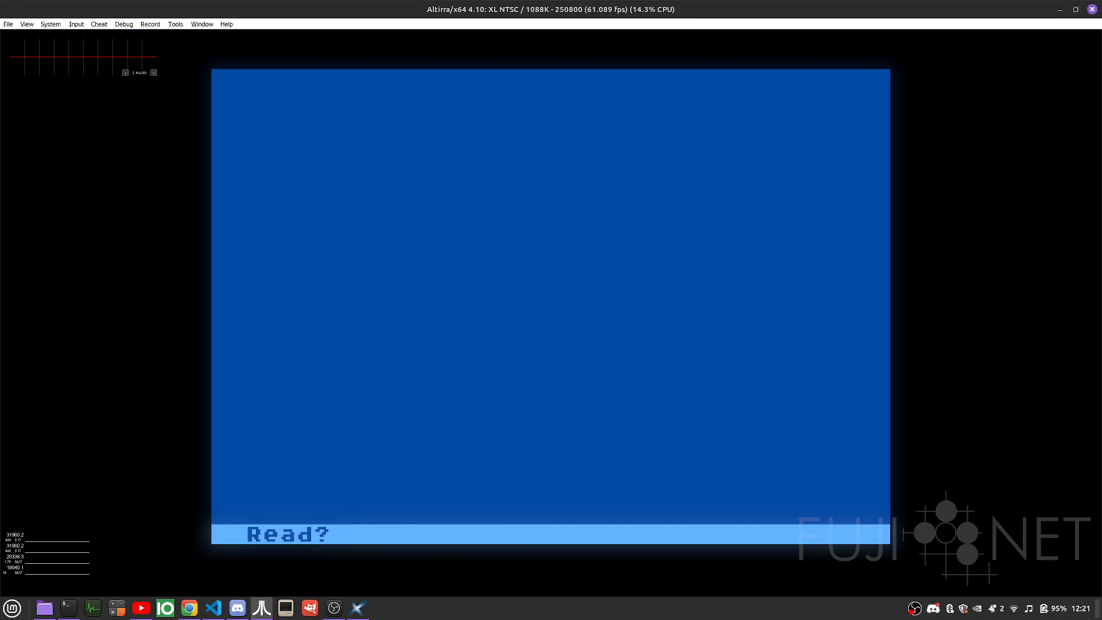
type("D:")
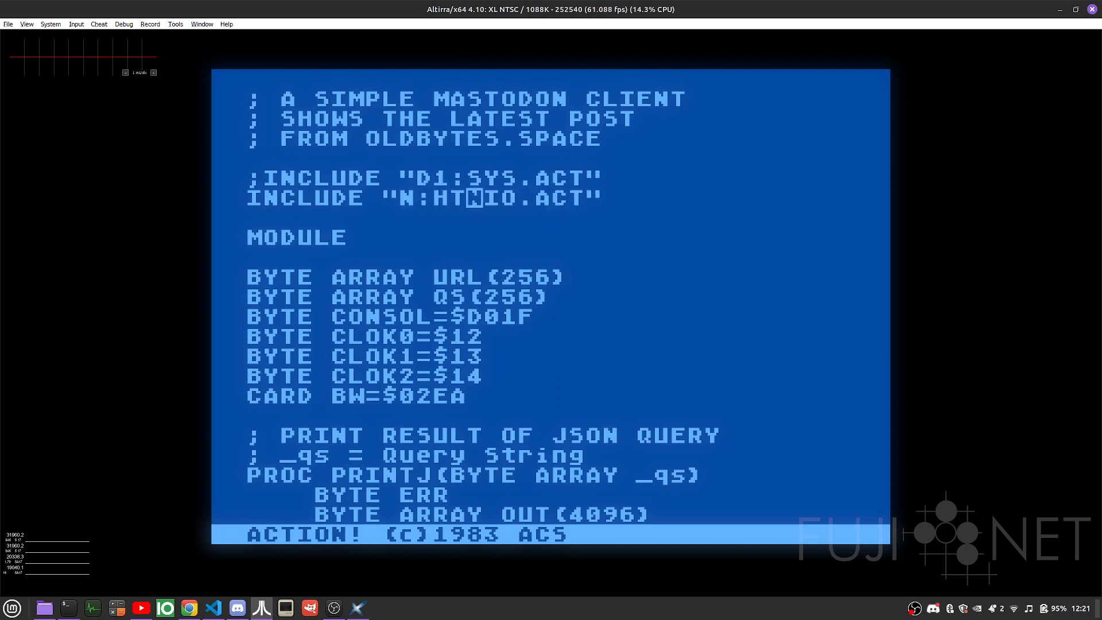
type("TTPS://FUJI")
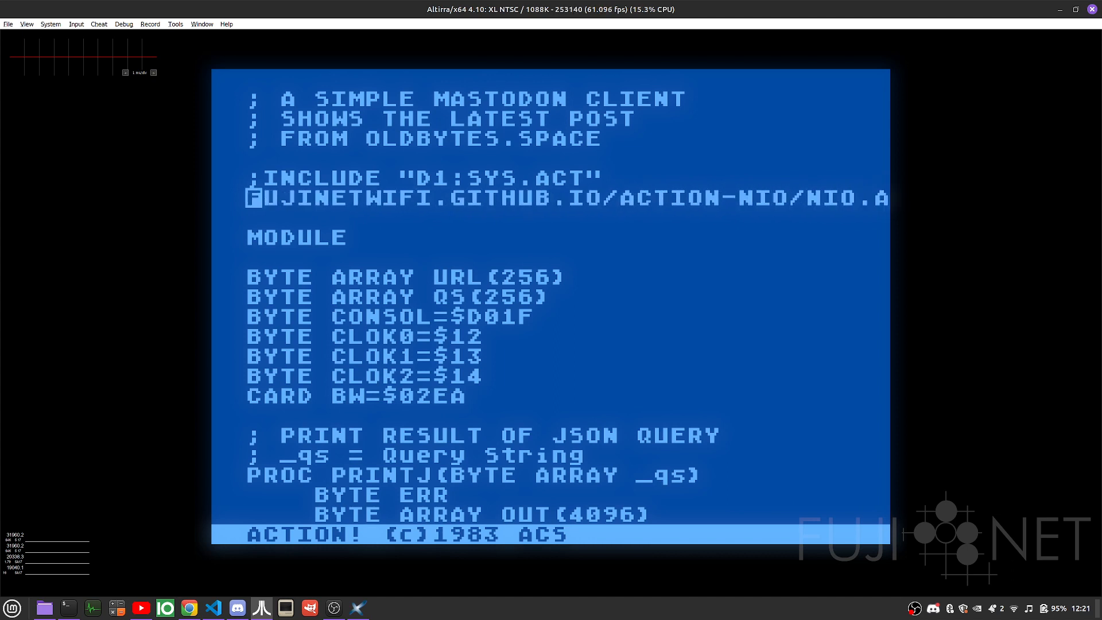
type("ACT\"")
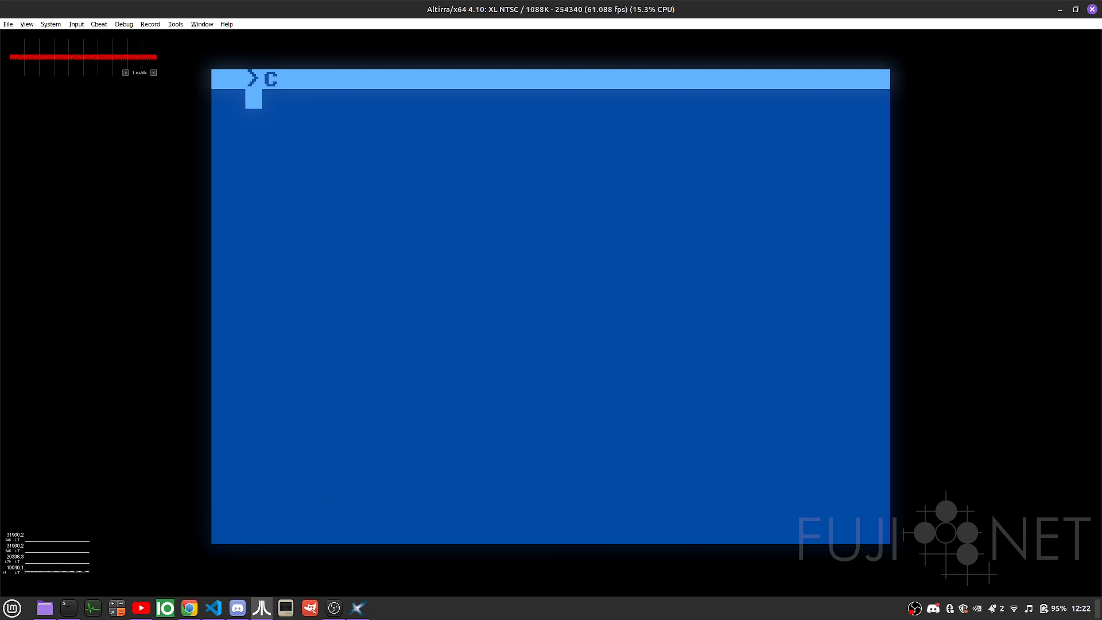
type("INCLUDE \"N:HTTPS://FUJINETWIFI.GITHUB.IO/ACTION-NIO/NIO.ACT\"")
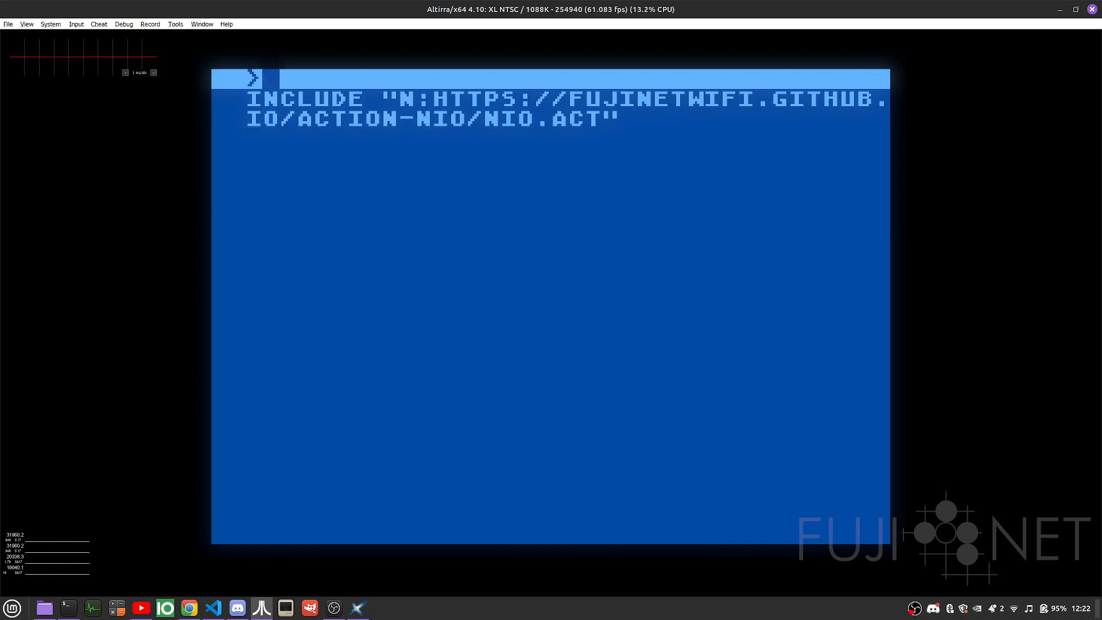
type("R")
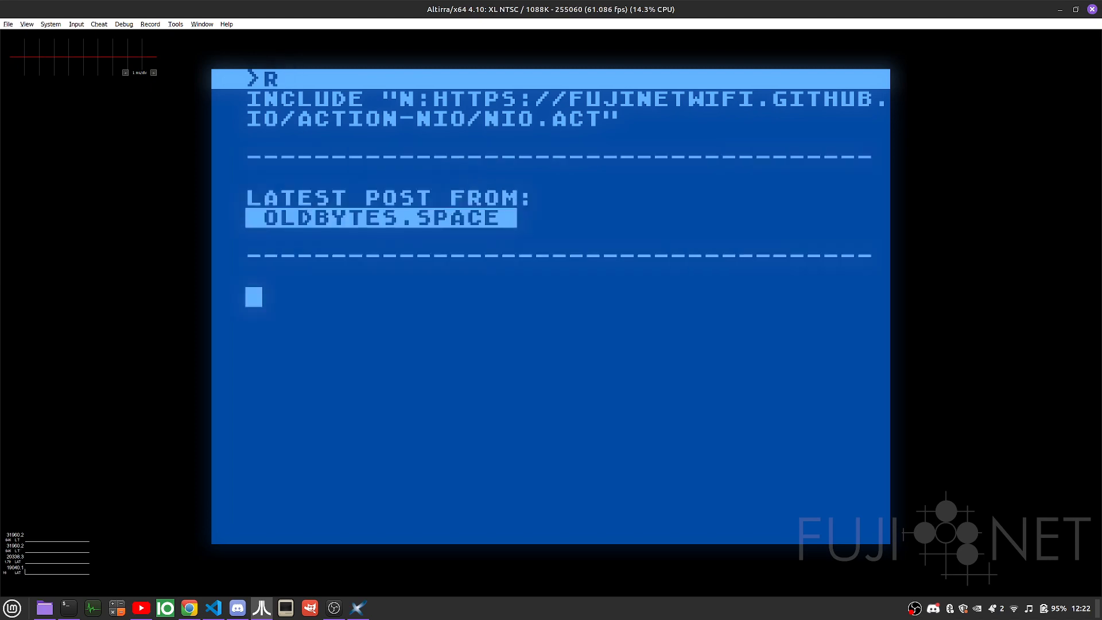